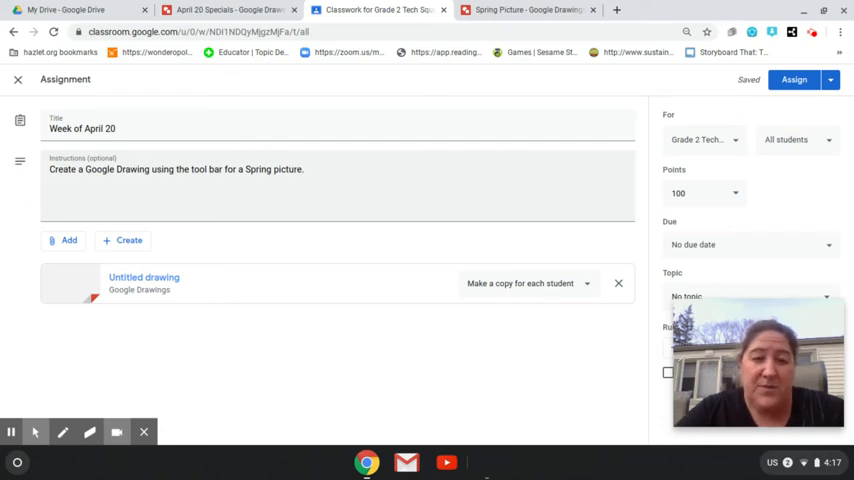
mouse_move(143, 278)
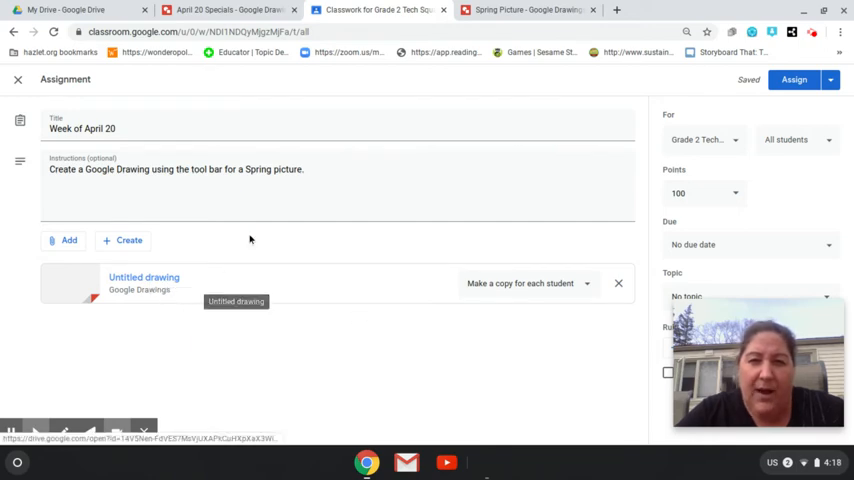
On the Spring Picture drawing, draw a canvas-sized rectangle filled bright green.
click(520, 12)
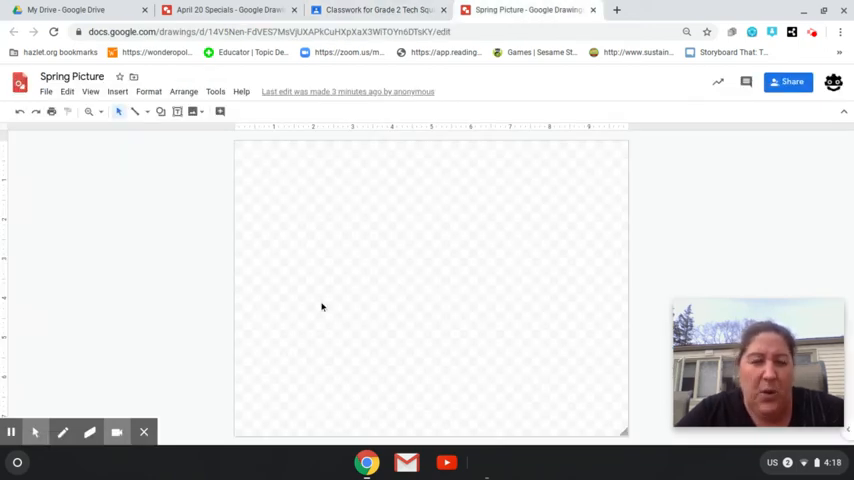
mouse_move(477, 244)
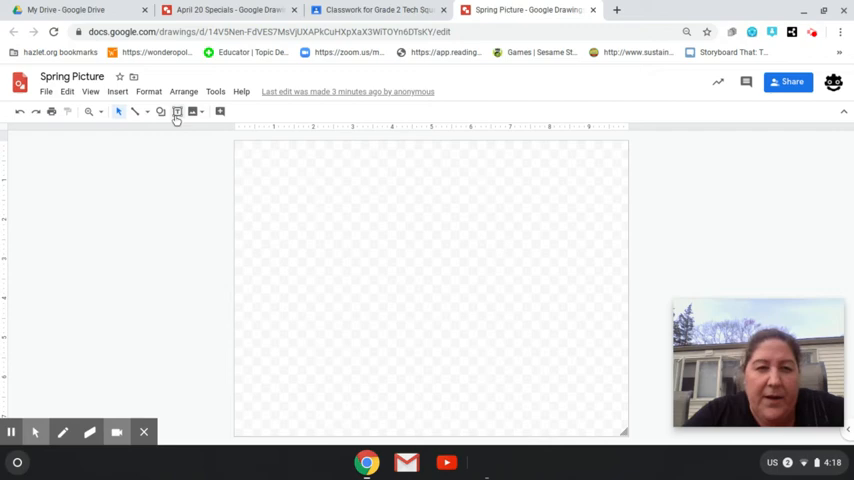
mouse_move(161, 112)
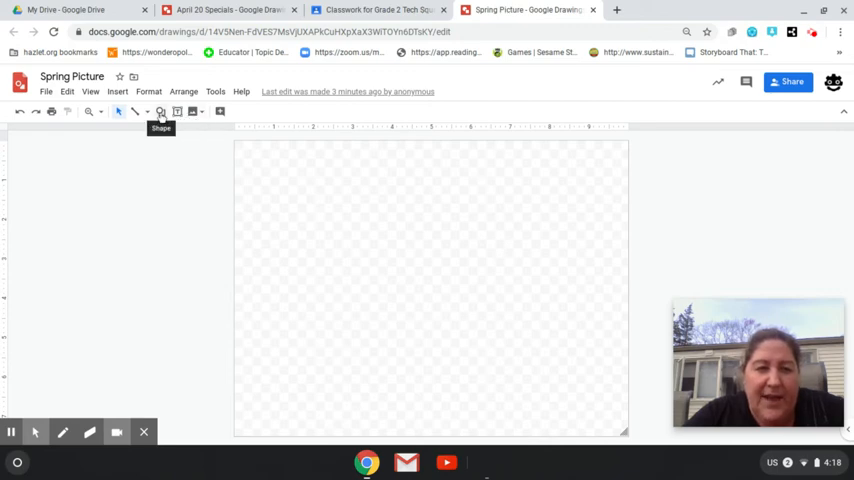
click(161, 111)
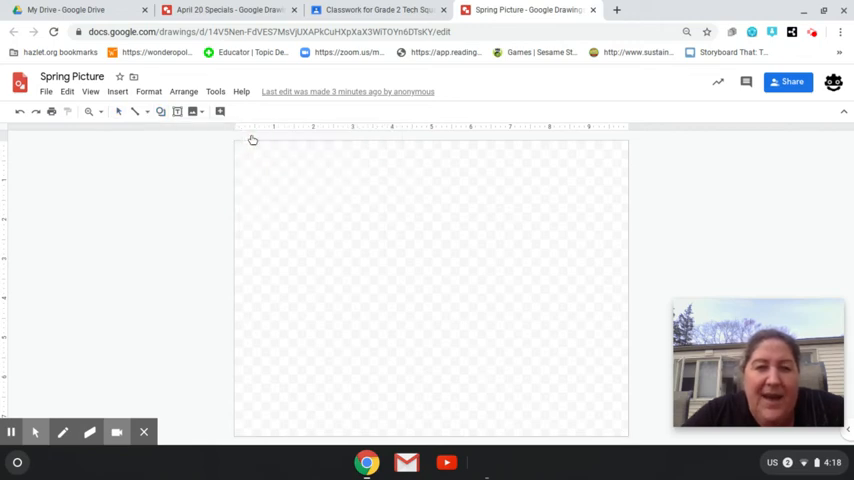
drag(237, 147, 374, 251)
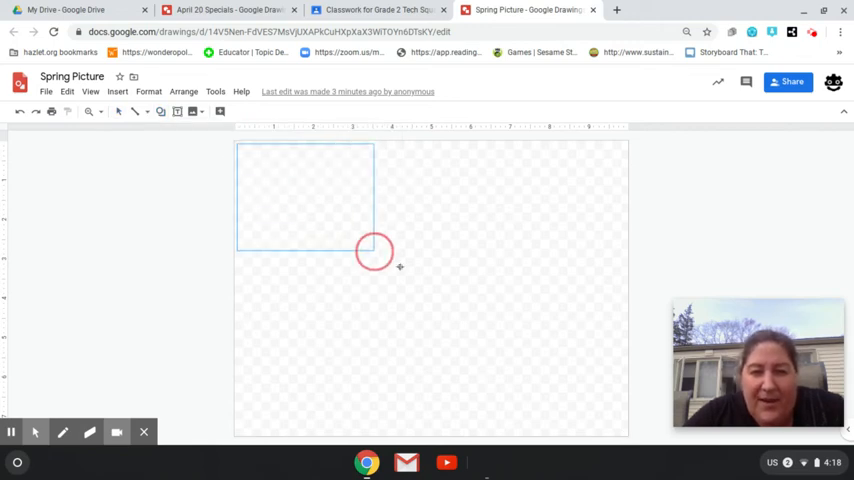
drag(375, 250, 616, 421)
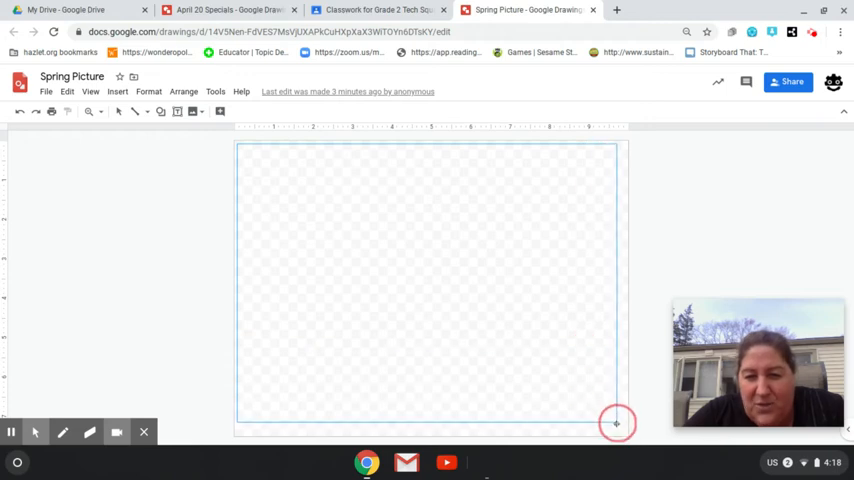
drag(616, 423, 627, 430)
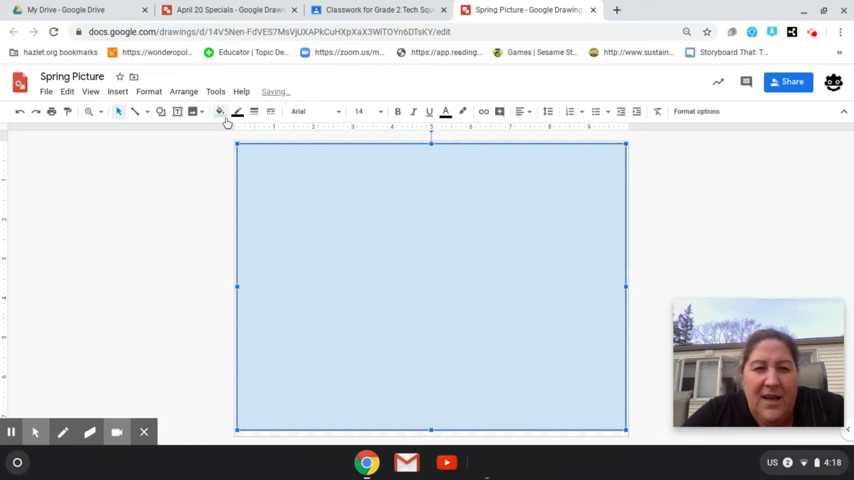
click(225, 111)
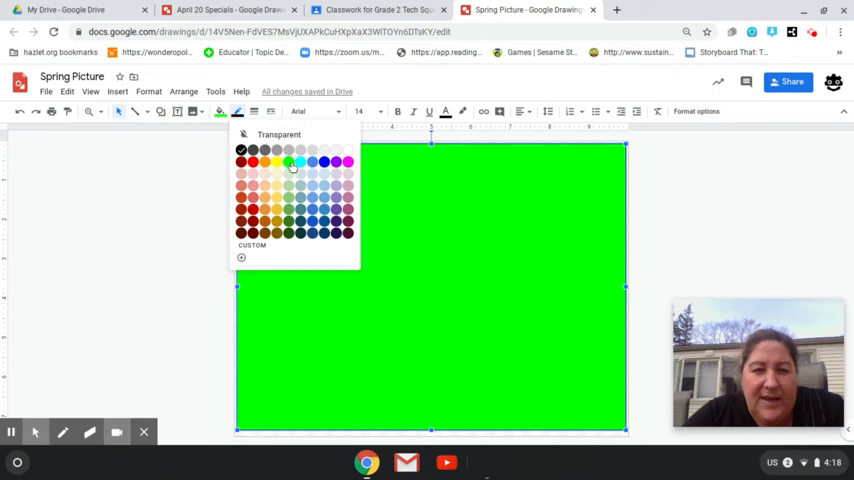
click(289, 162)
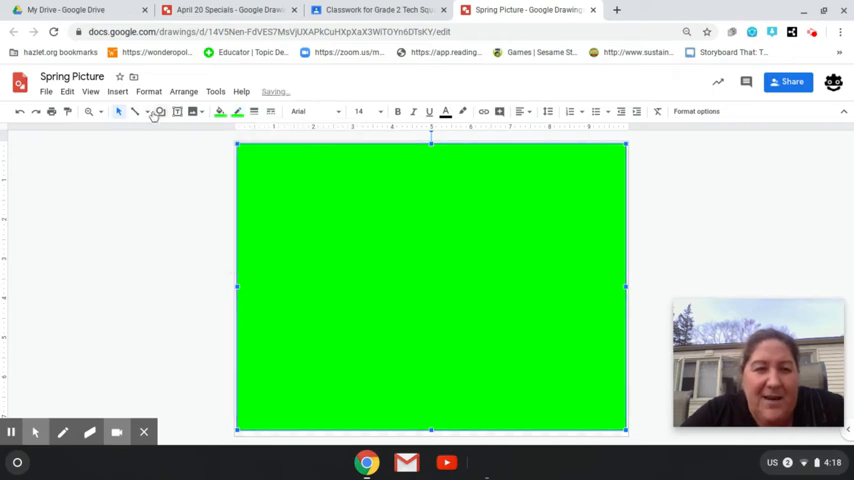
click(161, 111)
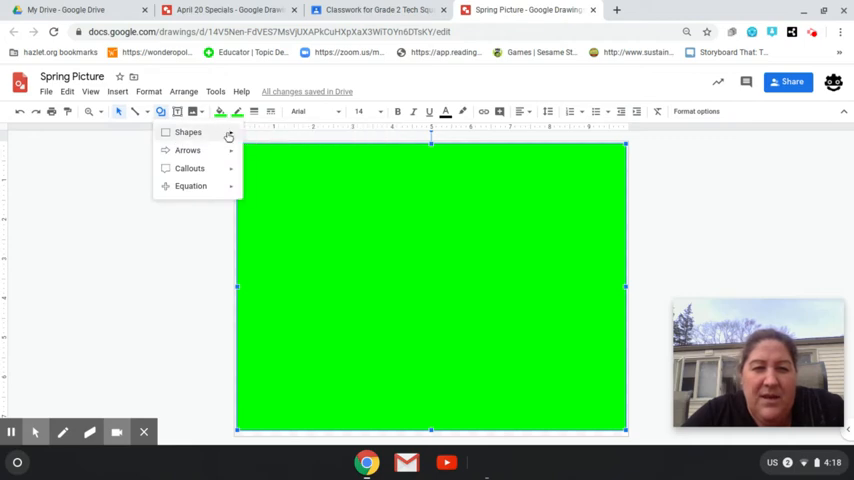
Draw a rectangle band across the top third of the canvas and fill it cyan.
click(188, 132)
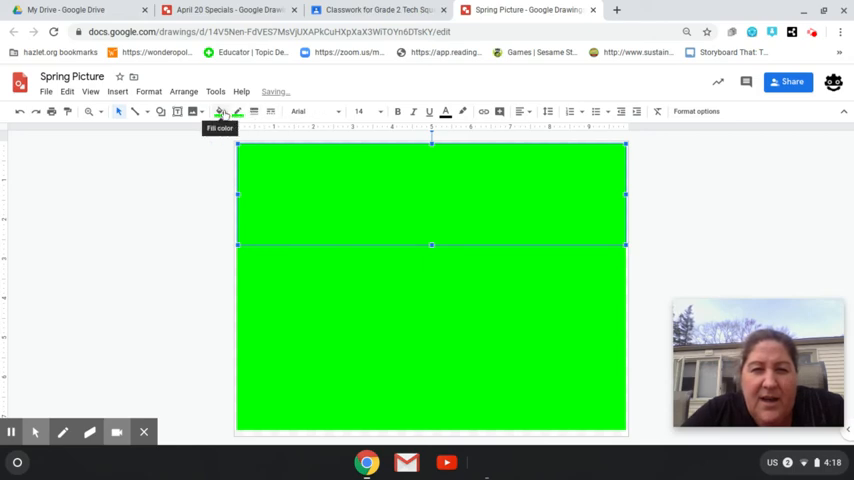
click(216, 113)
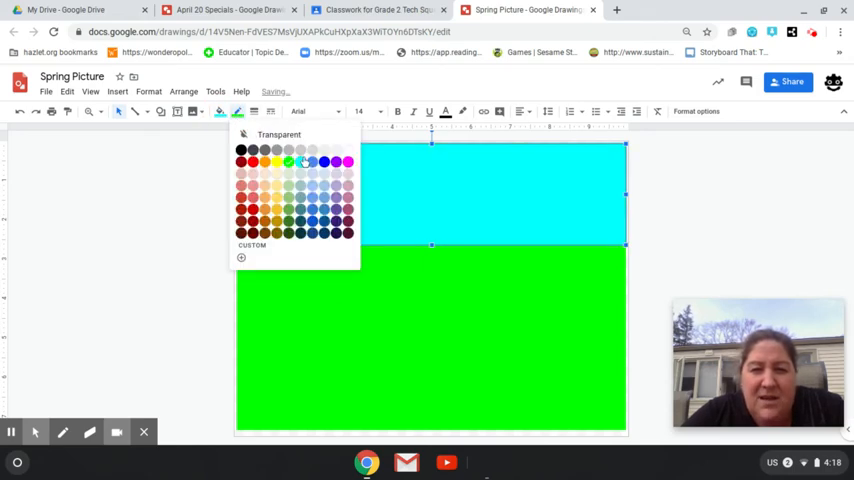
click(289, 161)
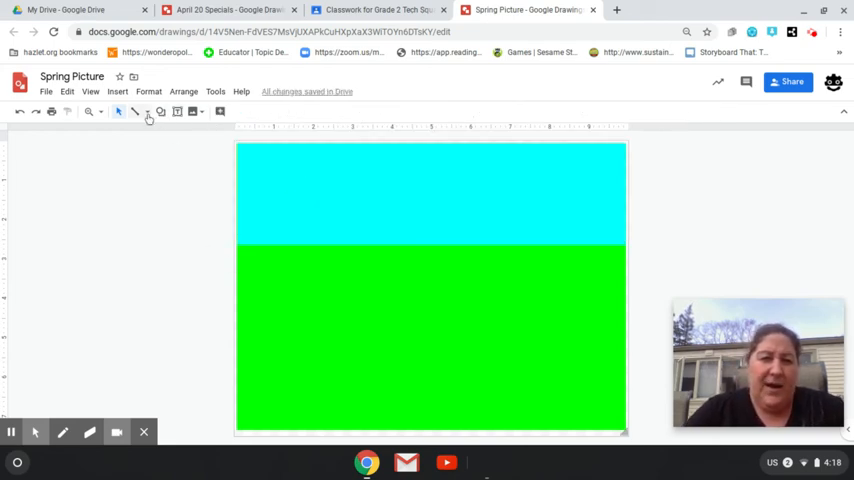
Draw a Sun shape in the upper-right of the sky and fill it yellow.
click(147, 112)
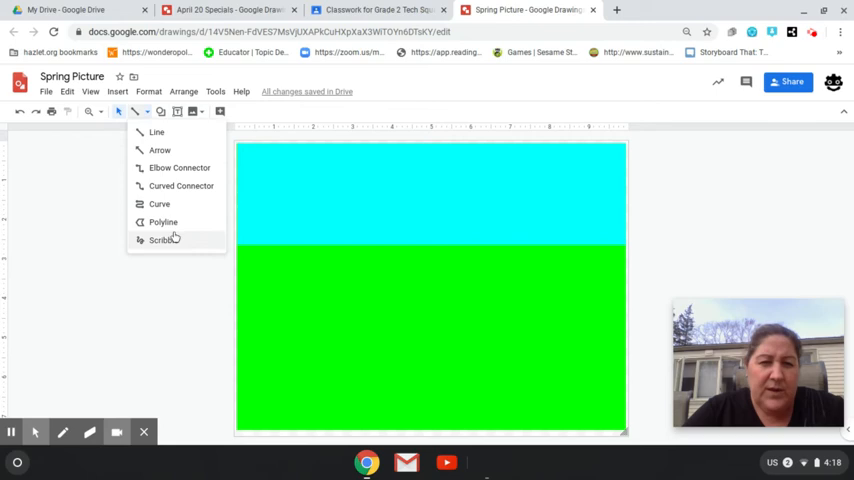
mouse_move(178, 167)
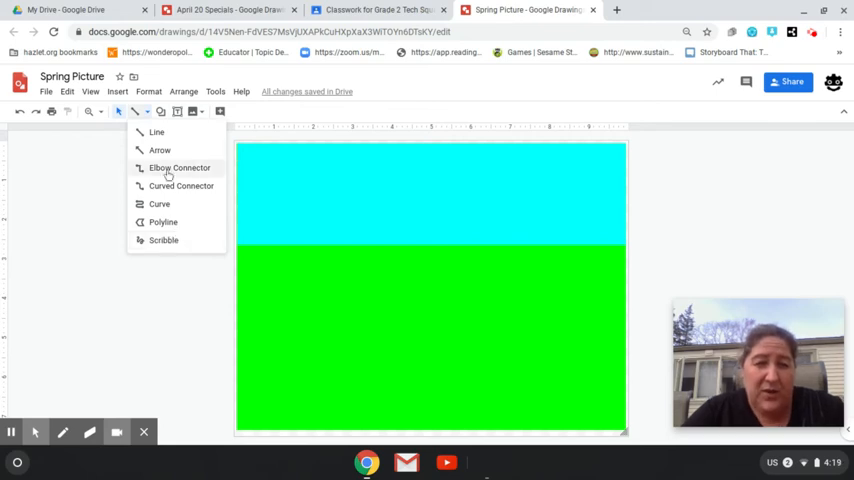
click(165, 111)
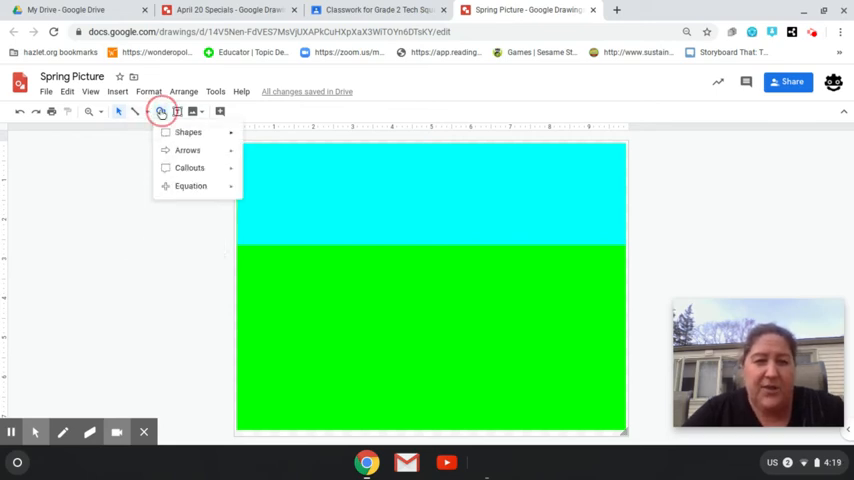
click(188, 131)
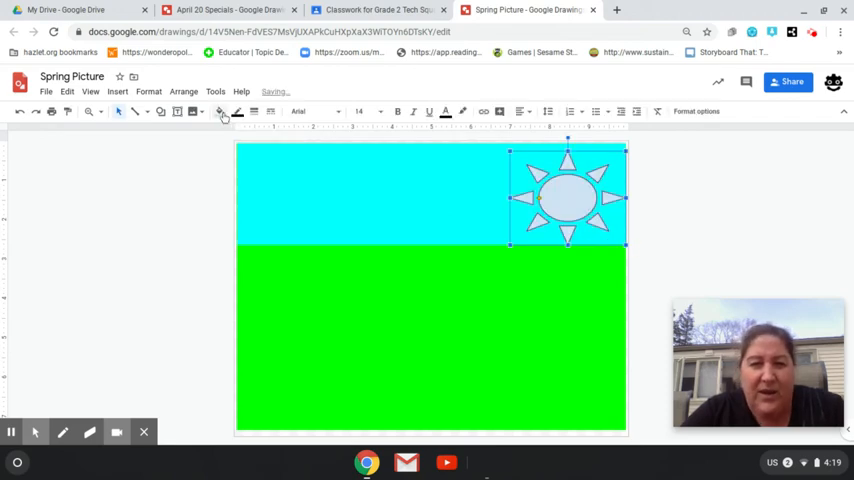
click(218, 112)
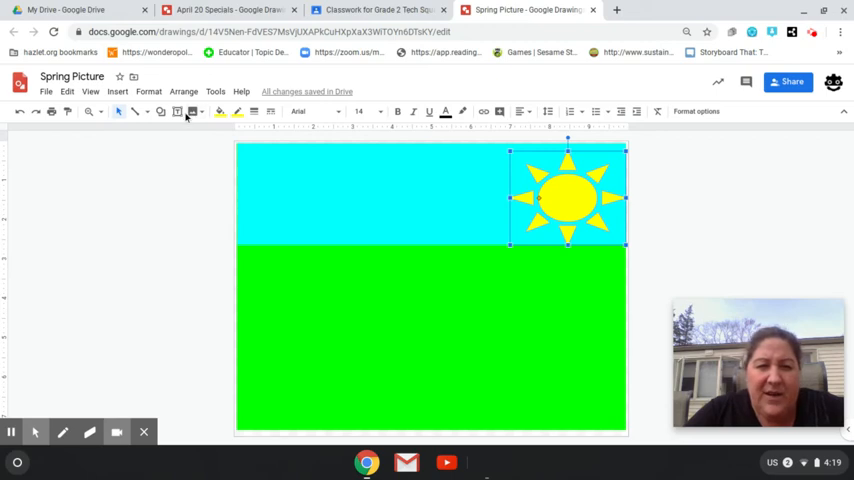
click(162, 113)
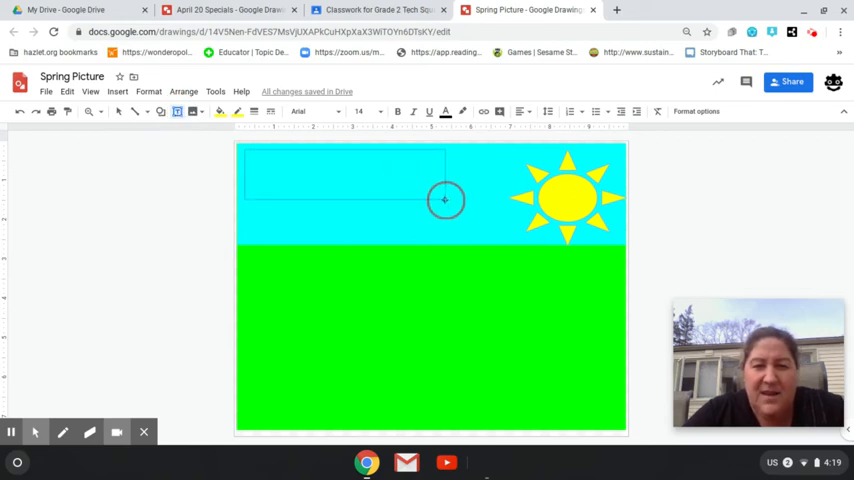
Place a 'Happy Spring!!' text box at the top-left of the sky with a much larger font size.
click(445, 111)
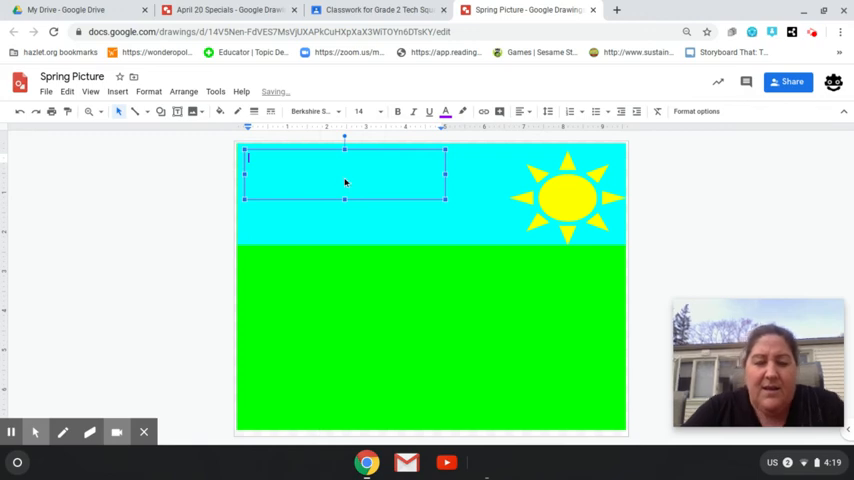
text(Happy Spring!!)
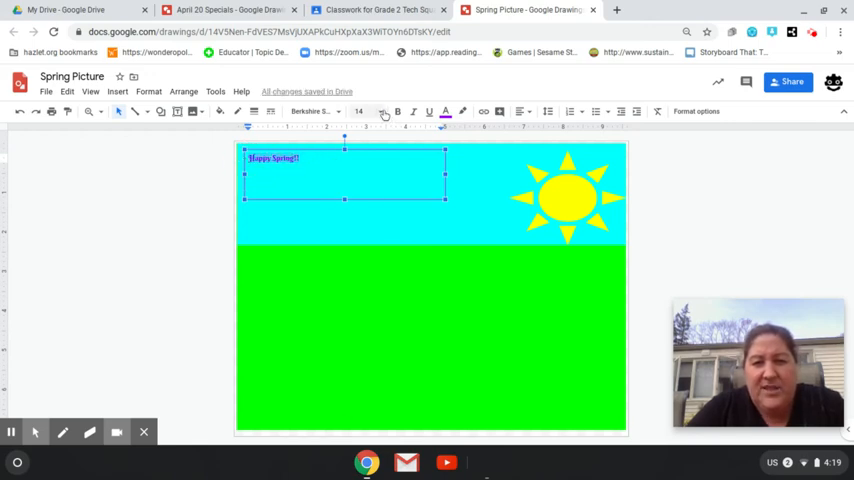
click(376, 111)
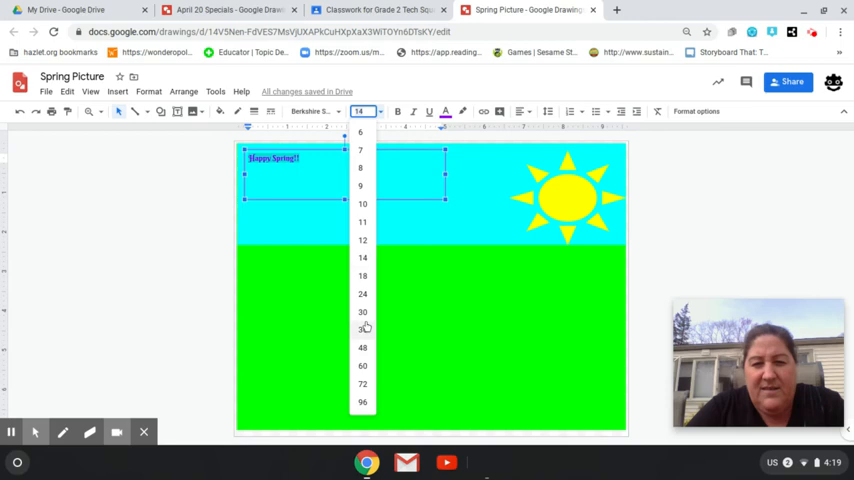
click(364, 328)
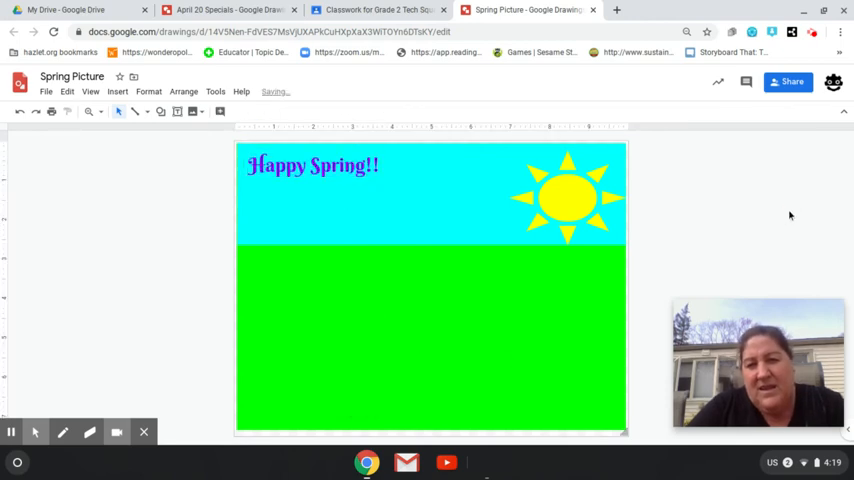
click(157, 112)
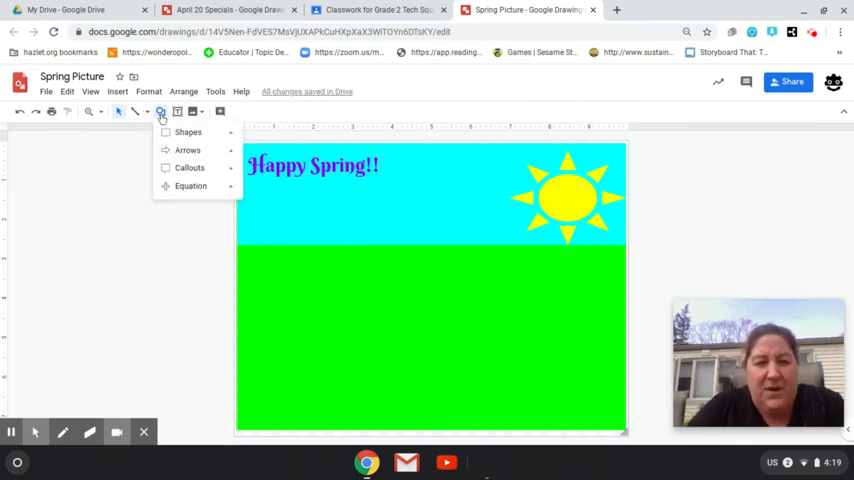
Scribble a flower stem, centre and petals on the grass, then return to Classroom.
click(140, 111)
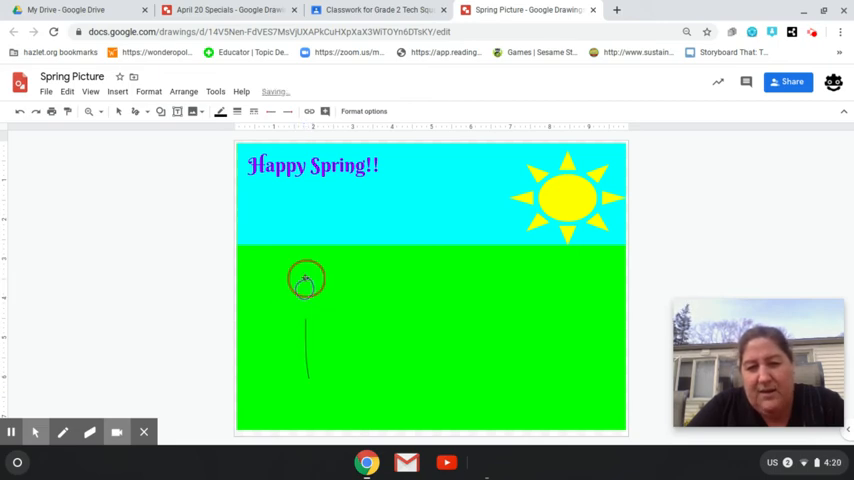
drag(310, 290, 318, 318)
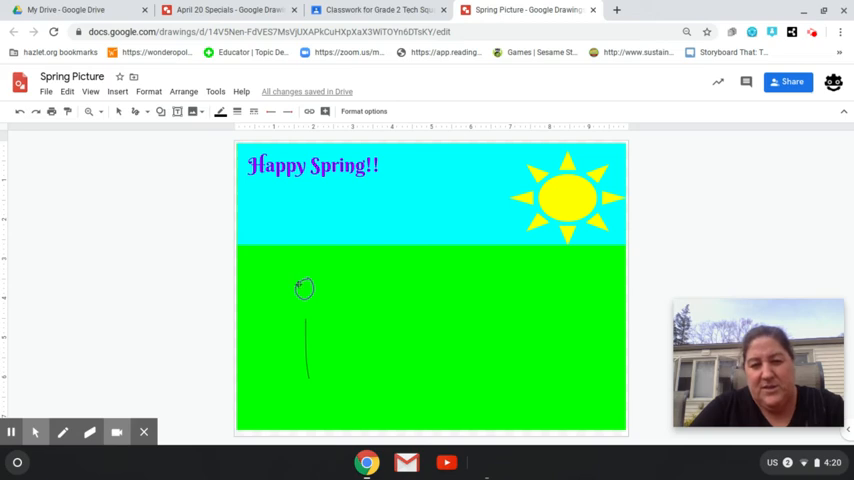
drag(300, 285, 320, 285)
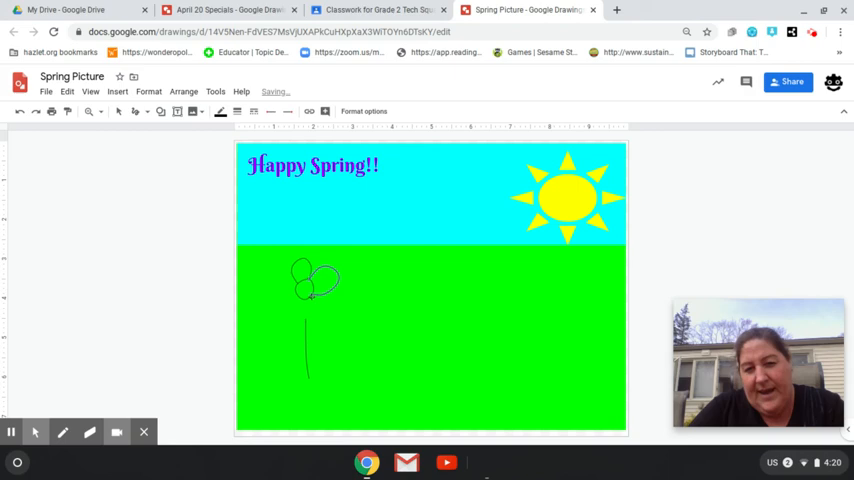
drag(300, 310, 315, 330)
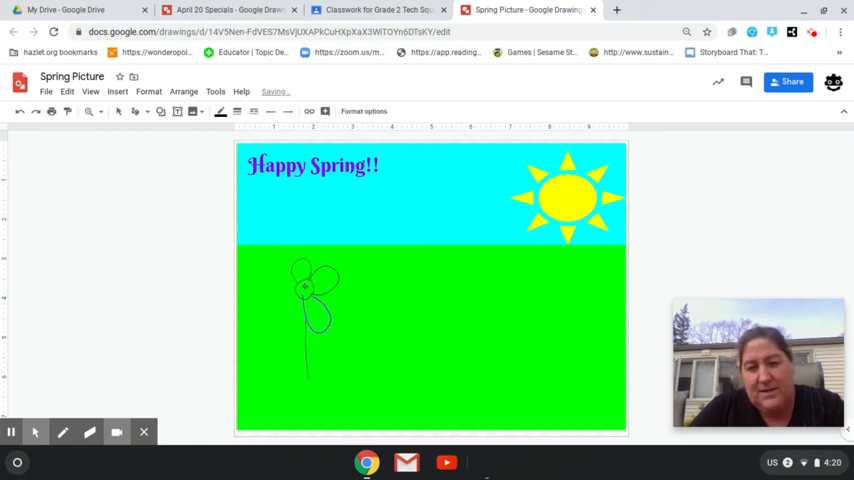
drag(290, 290, 280, 295)
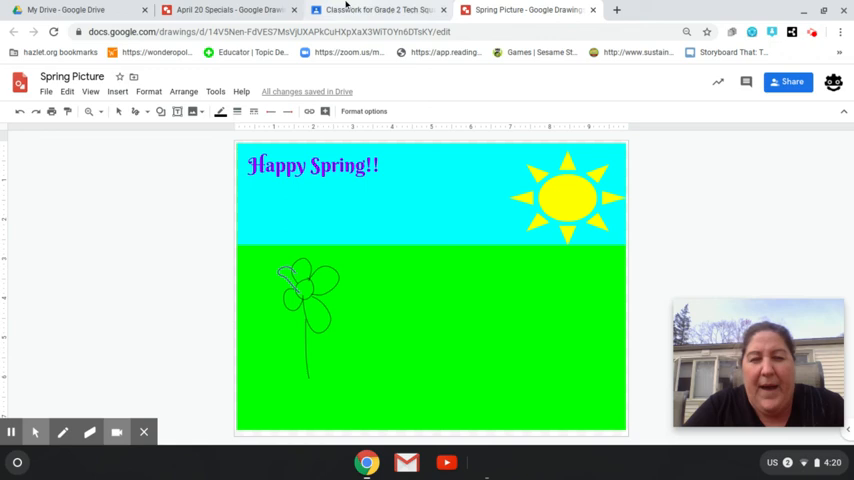
click(388, 9)
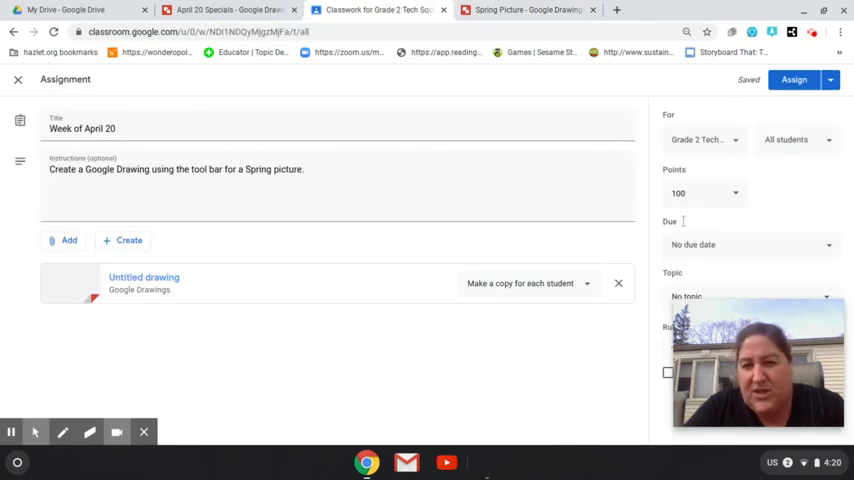